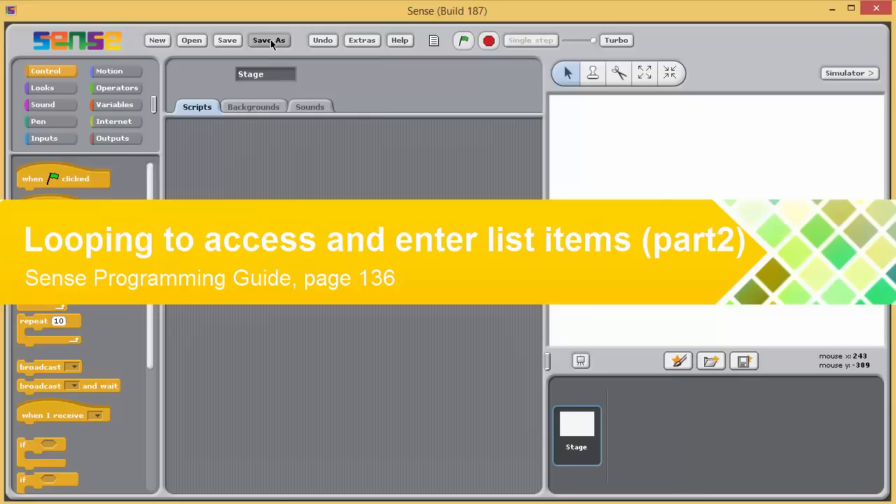
# - Save the new project as SPG_Project_36_sol inside Sense Programming Guide > Session 6
pyautogui.click(269, 39)
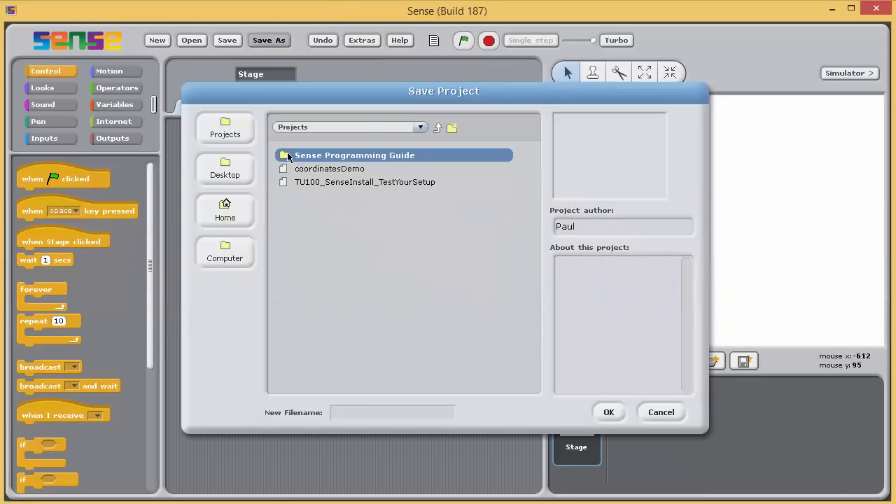
pyautogui.doubleClick(355, 154)
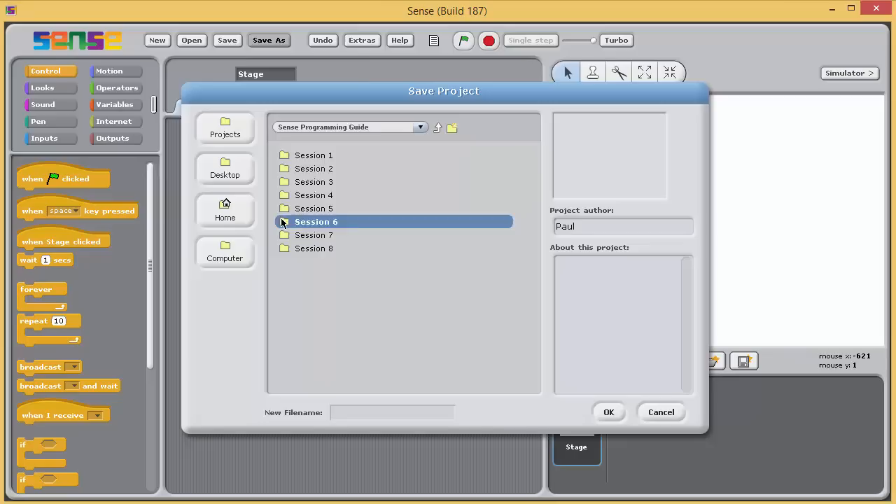
pyautogui.doubleClick(316, 221)
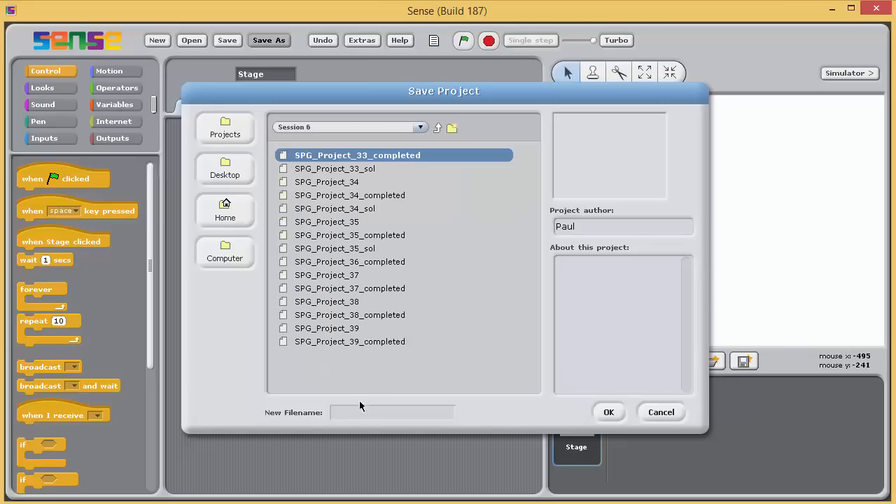
pyautogui.moveTo(362, 418)
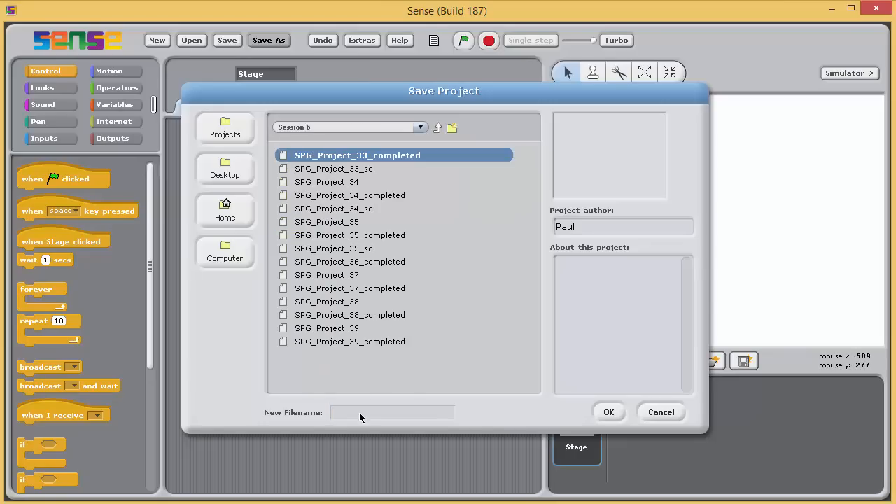
pyautogui.click(392, 412)
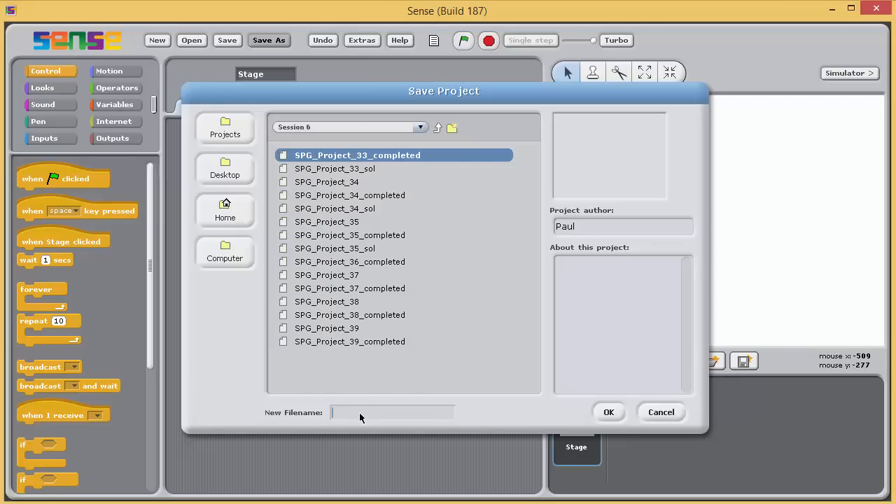
pyautogui.write('SPG')
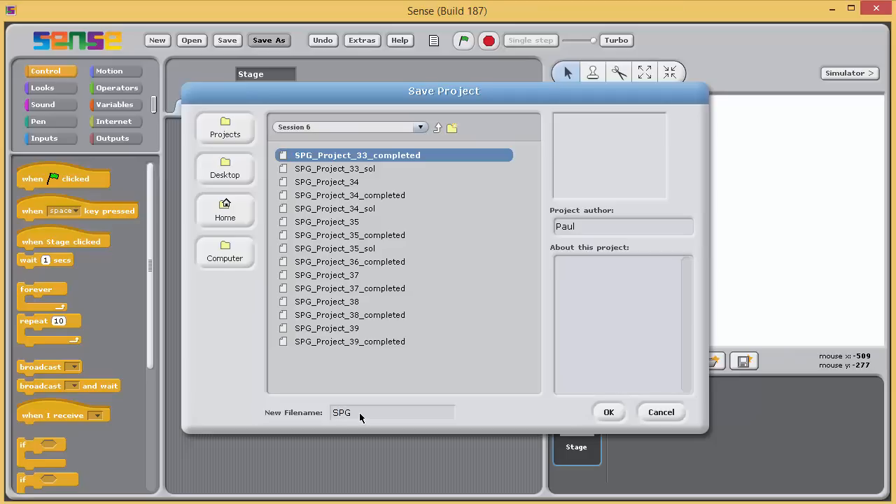
pyautogui.write('_Project_36_sol')
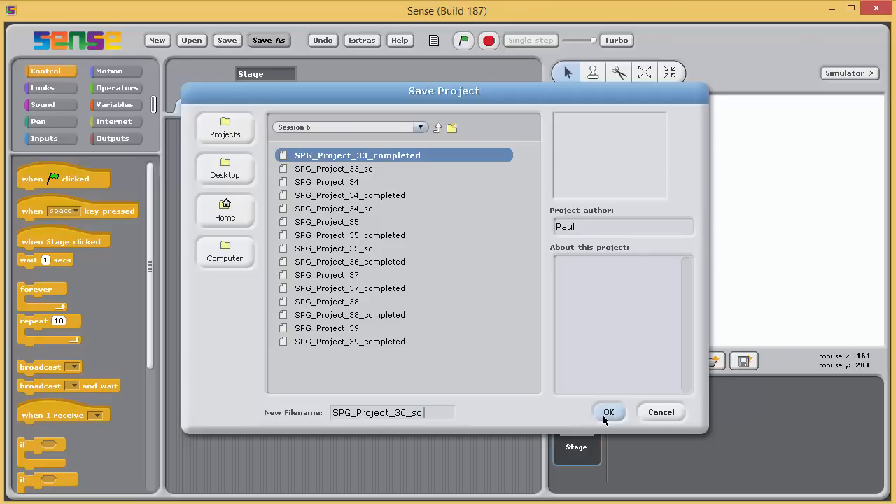
pyautogui.click(608, 412)
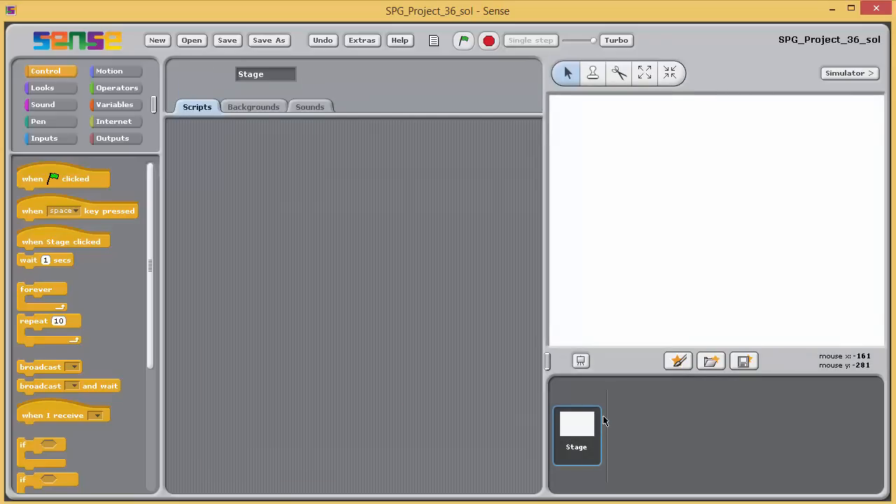
pyautogui.moveTo(337, 233)
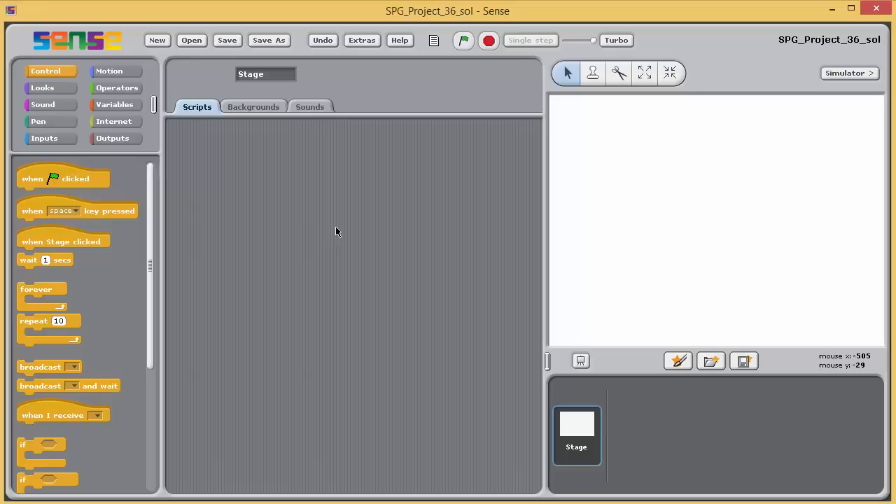
pyautogui.moveTo(217, 213)
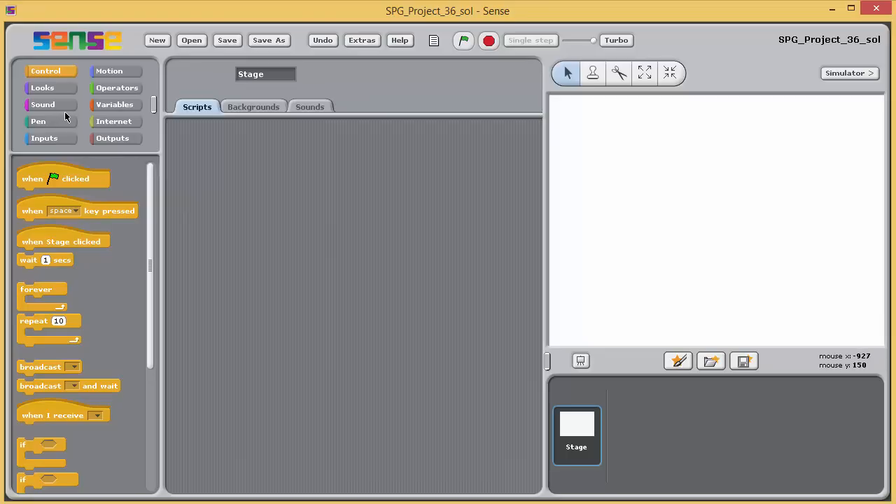
pyautogui.moveTo(63, 112)
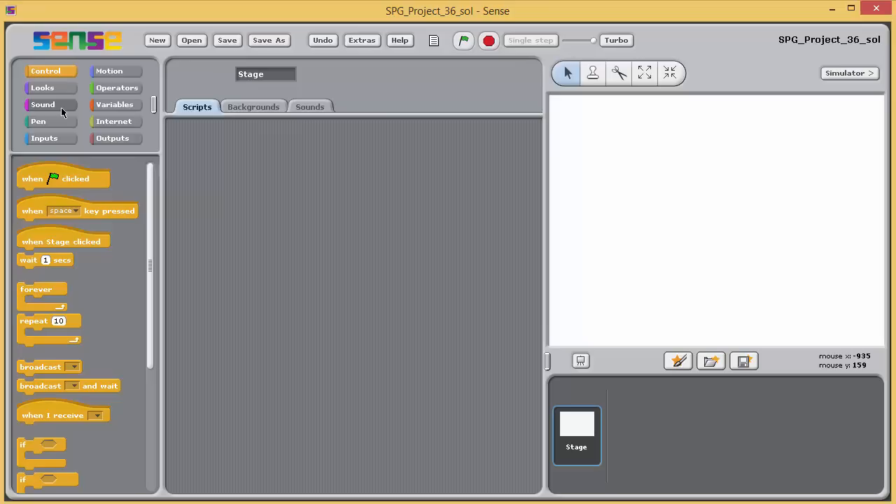
# - Show the Sound block palette with the instrument and note blocks
pyautogui.click(42, 103)
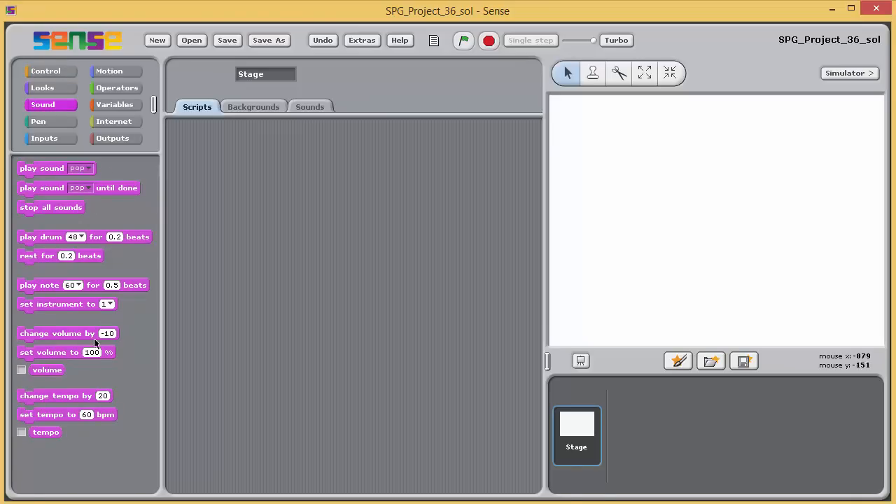
# - Build a two-block script: set instrument to 21, then play note 53 for 2 beats
pyautogui.moveTo(67, 304); pyautogui.dragTo(328, 233)
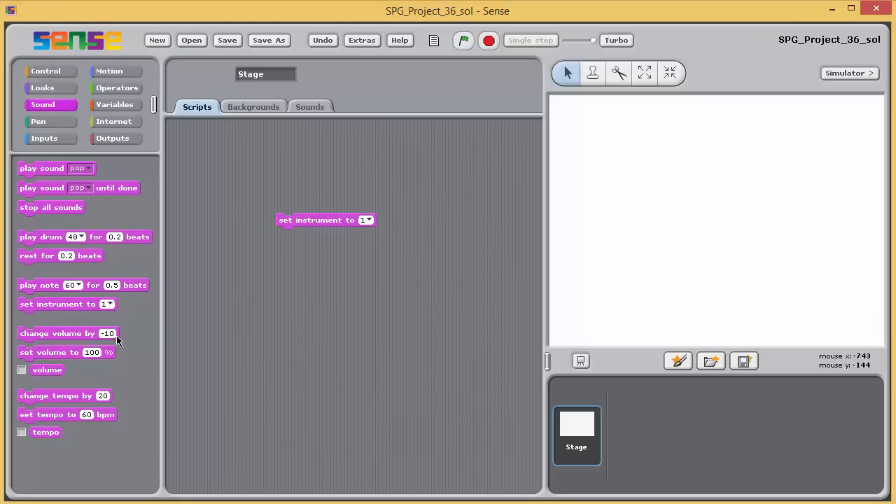
pyautogui.moveTo(30, 296)
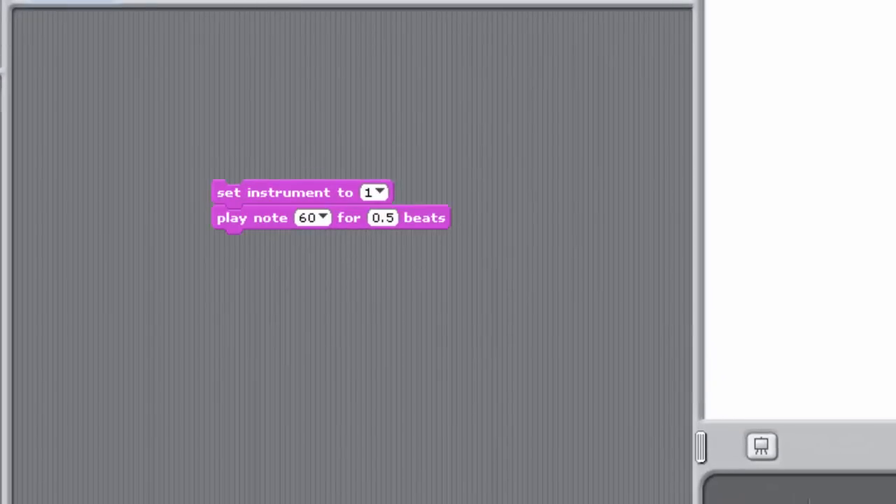
pyautogui.moveTo(275, 283)
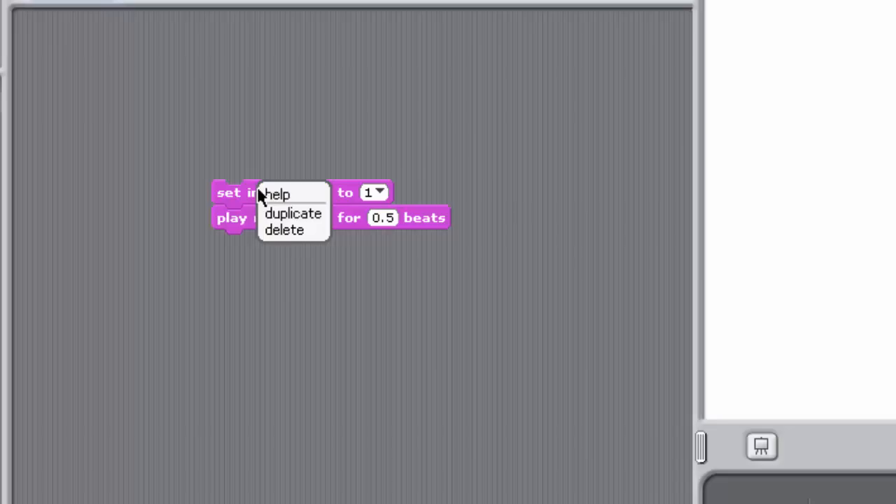
pyautogui.moveTo(231, 193)
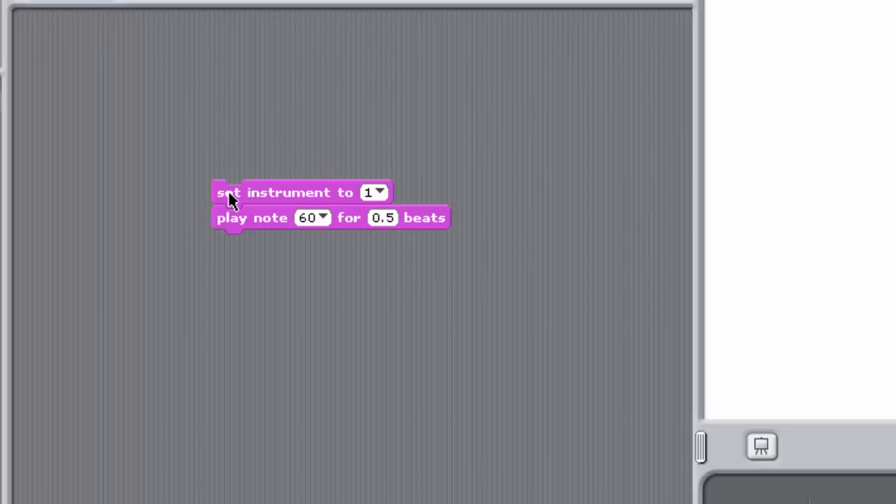
pyautogui.moveTo(291, 203)
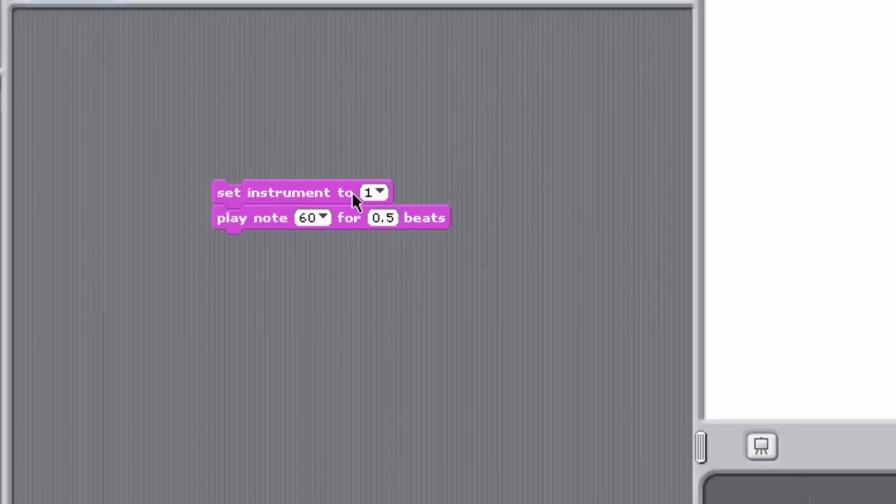
pyautogui.click(378, 193)
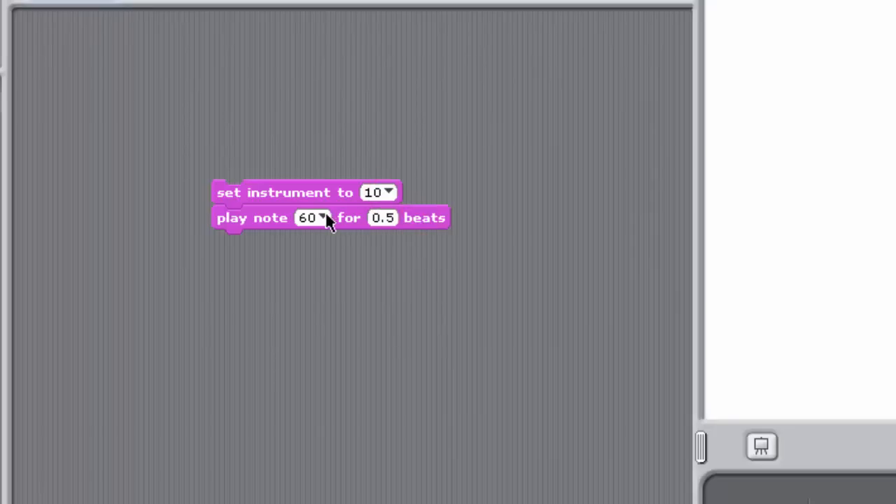
pyautogui.click(324, 218)
pyautogui.write('67')
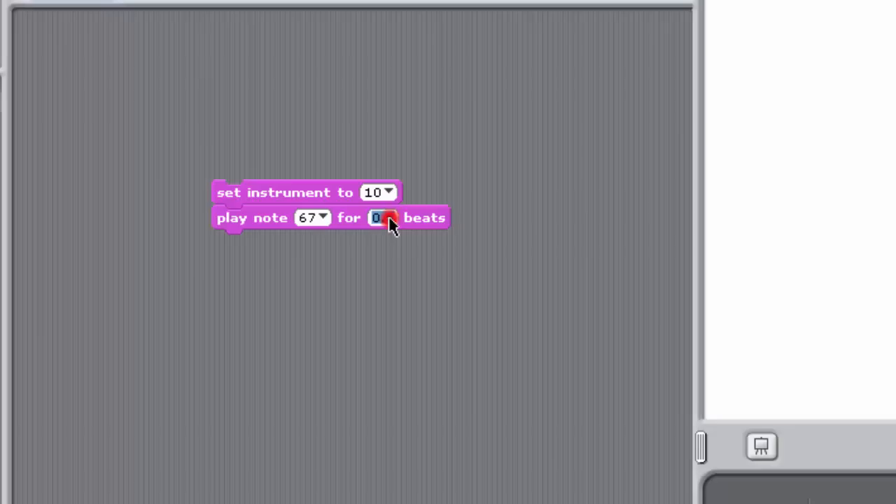
pyautogui.write('2')
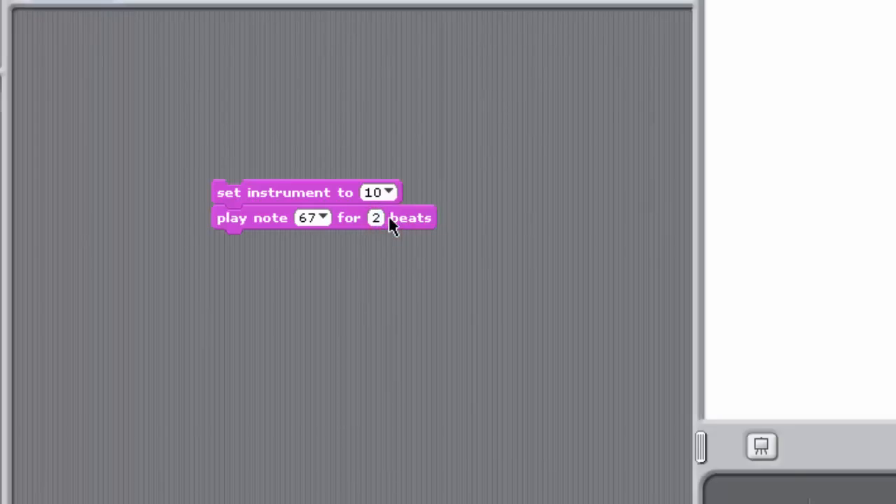
pyautogui.click(381, 192)
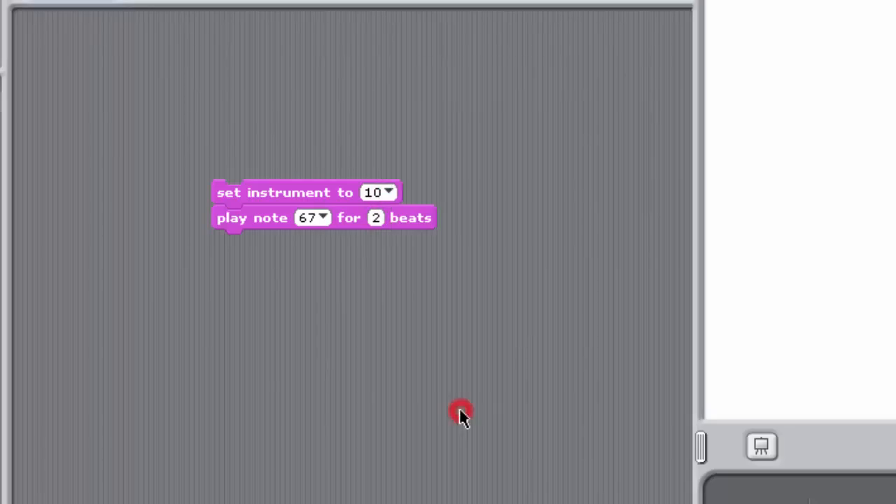
pyautogui.click(386, 192)
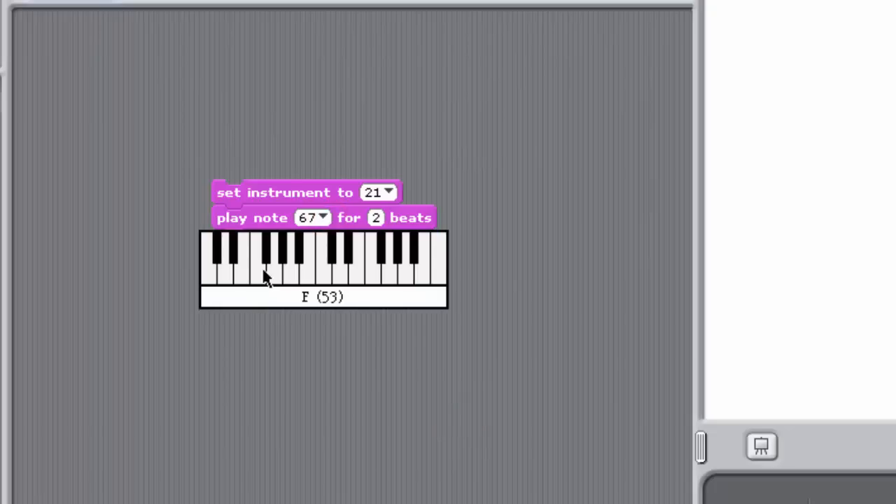
pyautogui.click(265, 273)
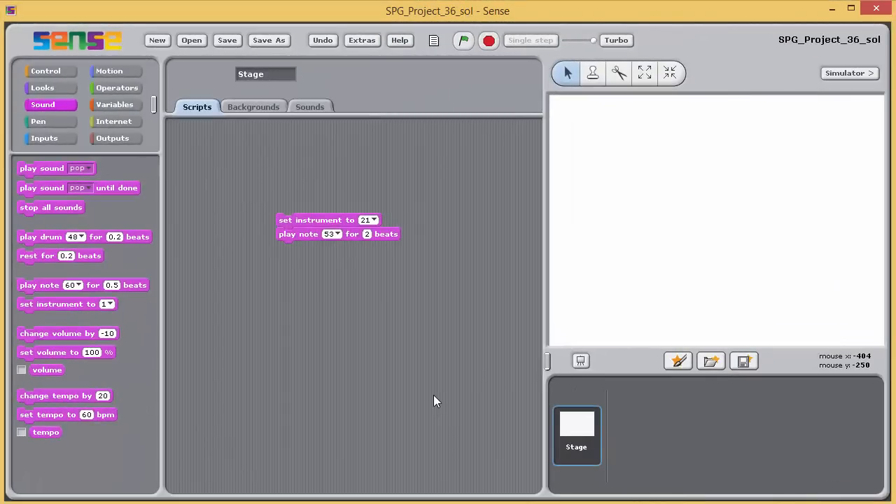
pyautogui.moveTo(295, 217)
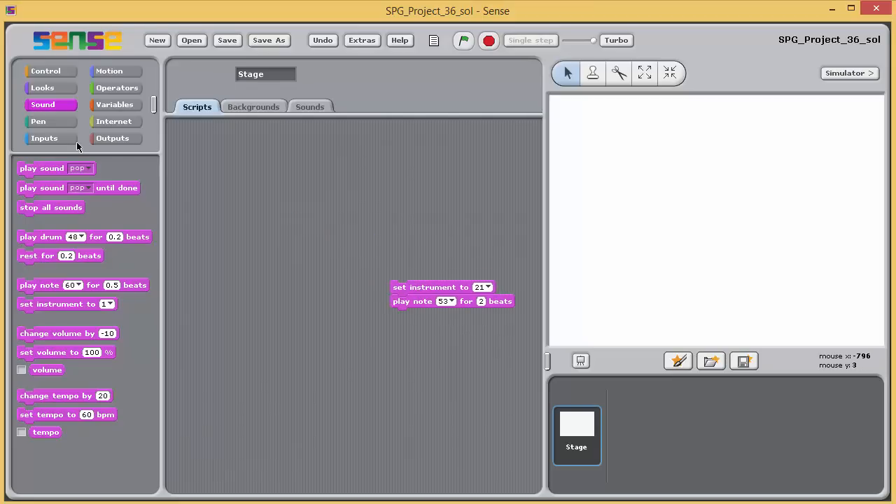
# - Create the instrumentList list and the instrument-number variable from the Variables palette
pyautogui.click(115, 104)
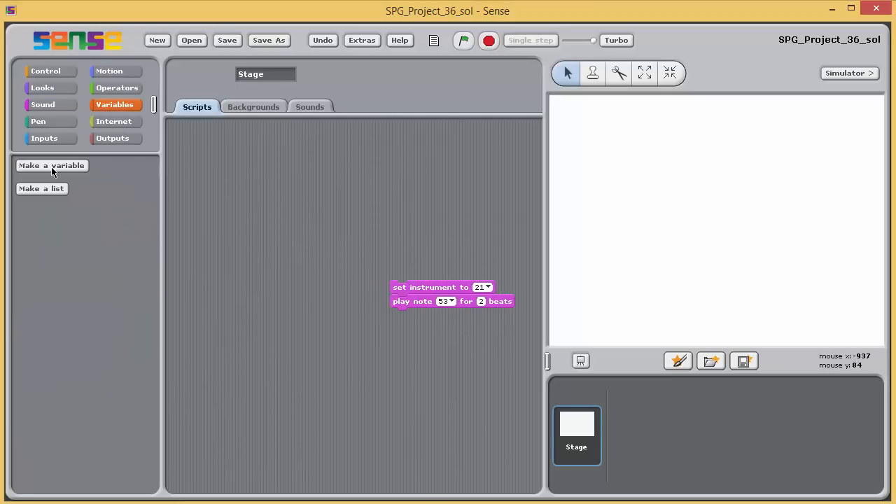
pyautogui.click(42, 187)
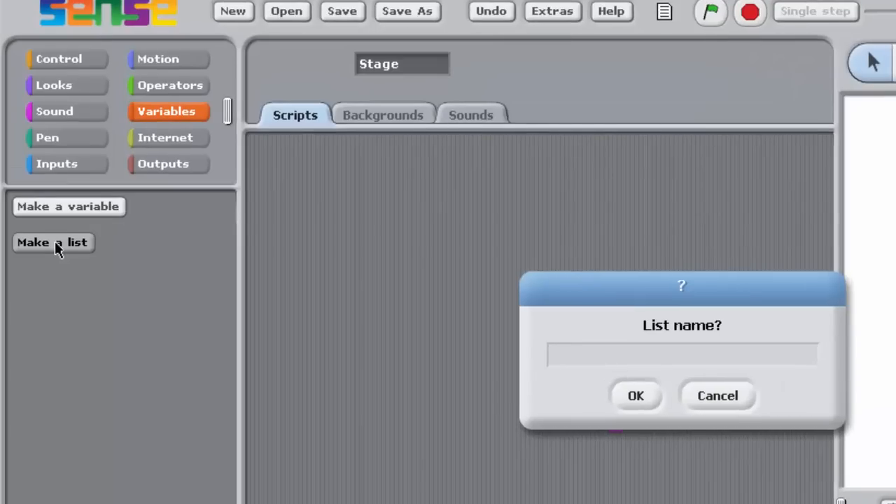
pyautogui.write('in')
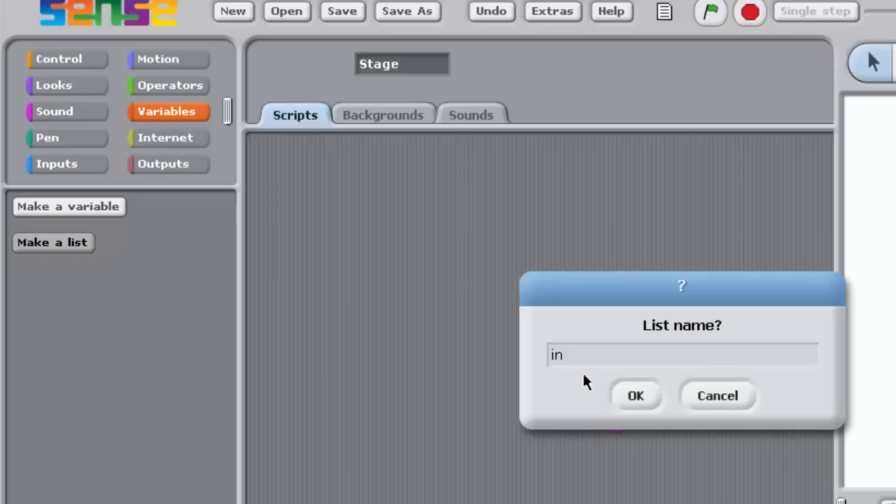
pyautogui.click(636, 395)
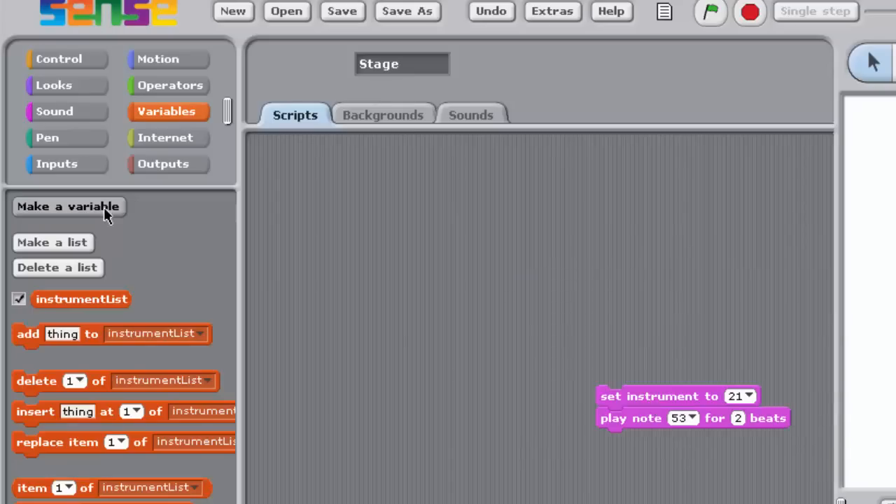
pyautogui.click(67, 206)
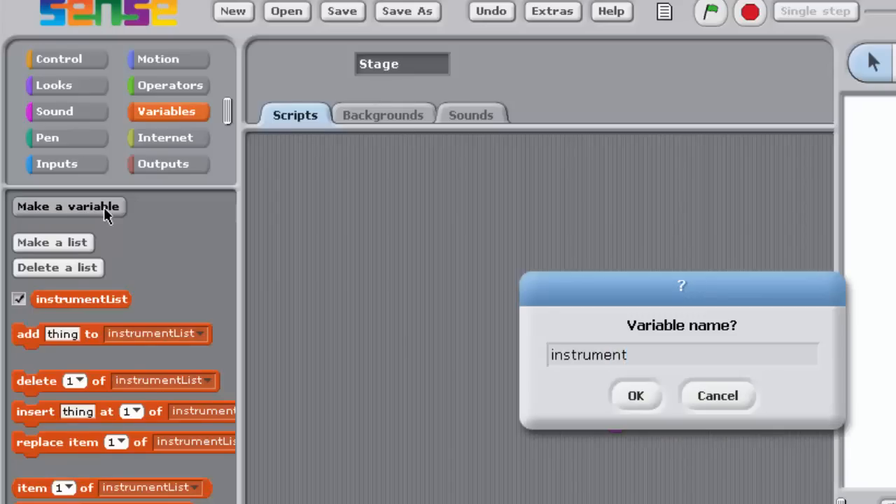
pyautogui.click(636, 395)
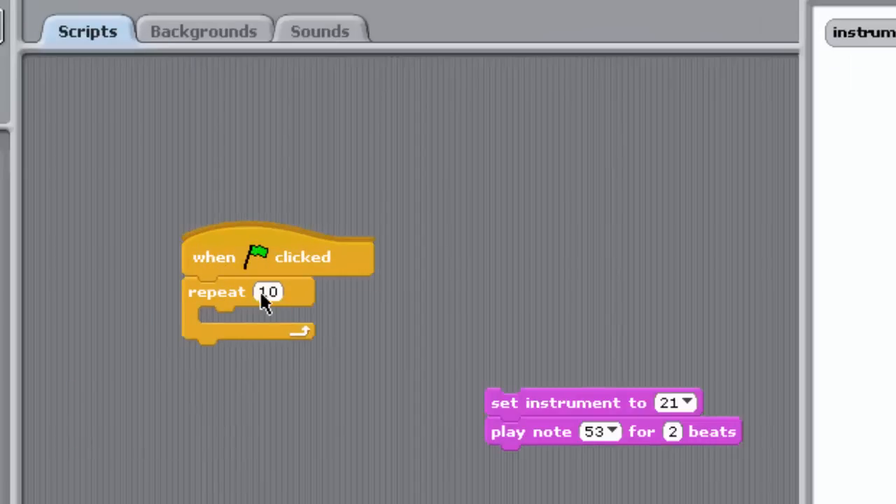
# - Make the green-flag loop repeat 5 times with an 'Enter the next' instrument-number prompt
pyautogui.write('5')
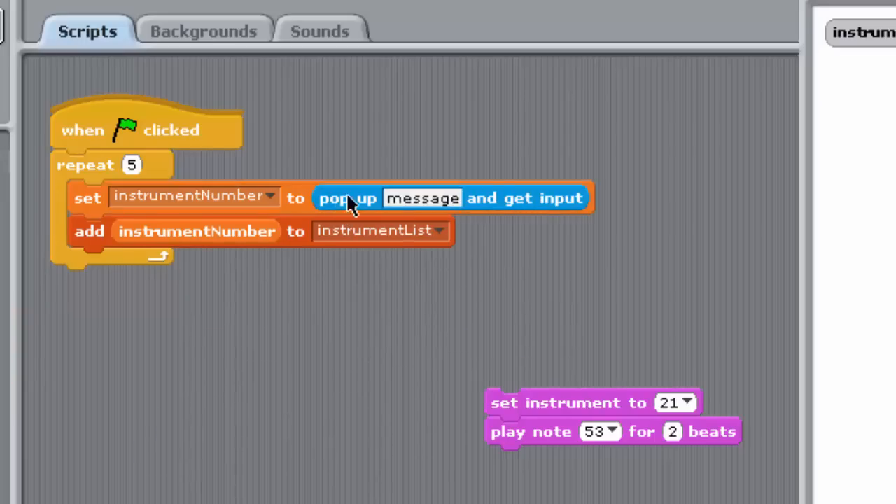
pyautogui.write('Enter the next instrument number (1-128')
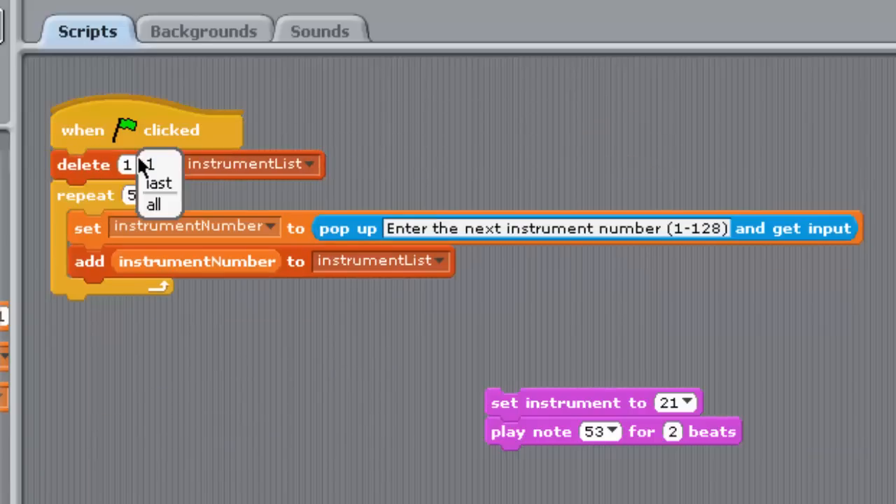
# - Change the delete block to remove all items of instrumentList
pyautogui.click(153, 204)
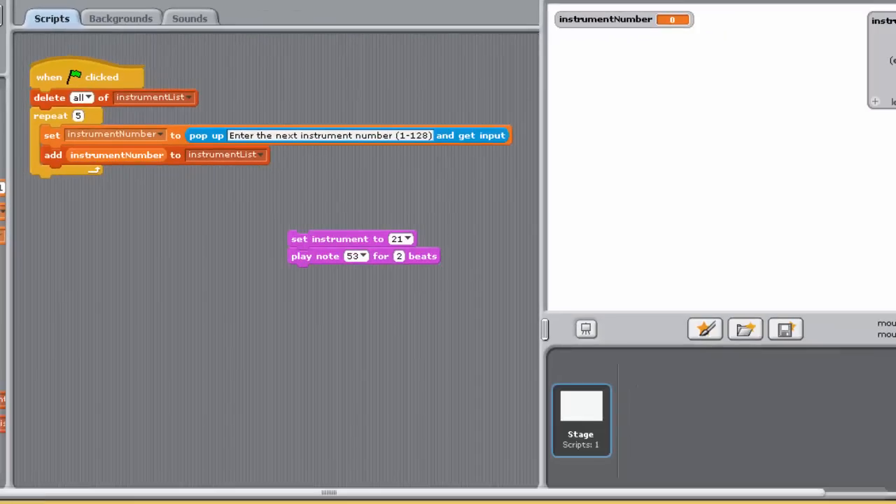
# - Run the script and enter instrument numbers (including 127 and 12) to fill instrumentList
pyautogui.click(87, 77)
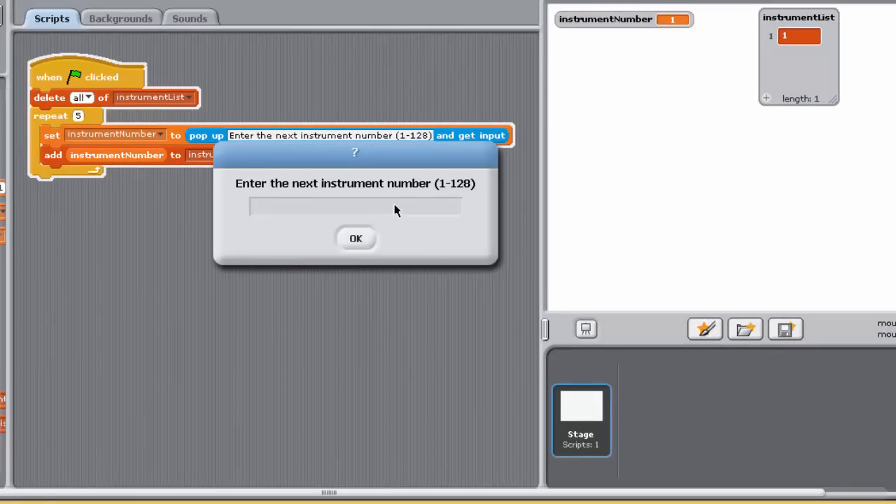
pyautogui.click(355, 238)
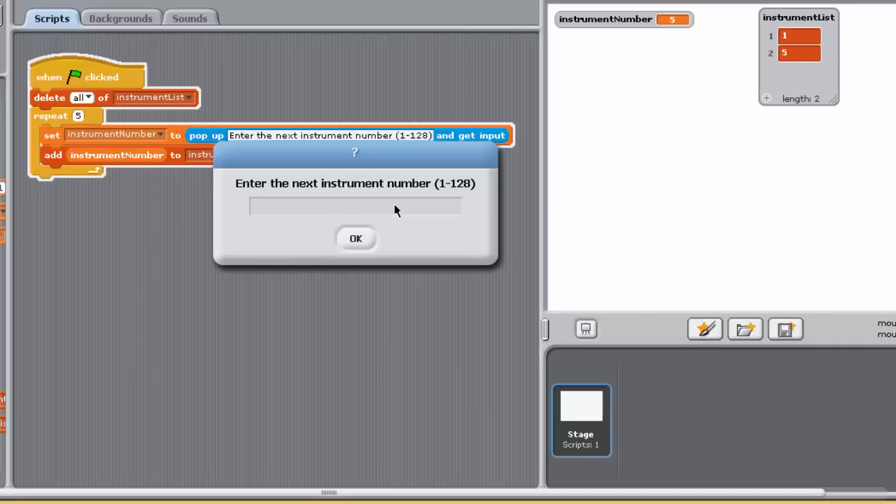
pyautogui.write('127')
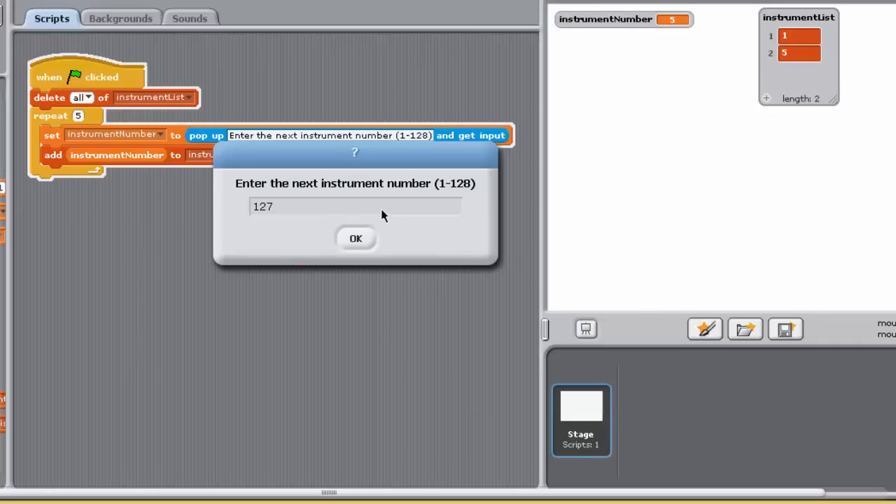
pyautogui.click(356, 238)
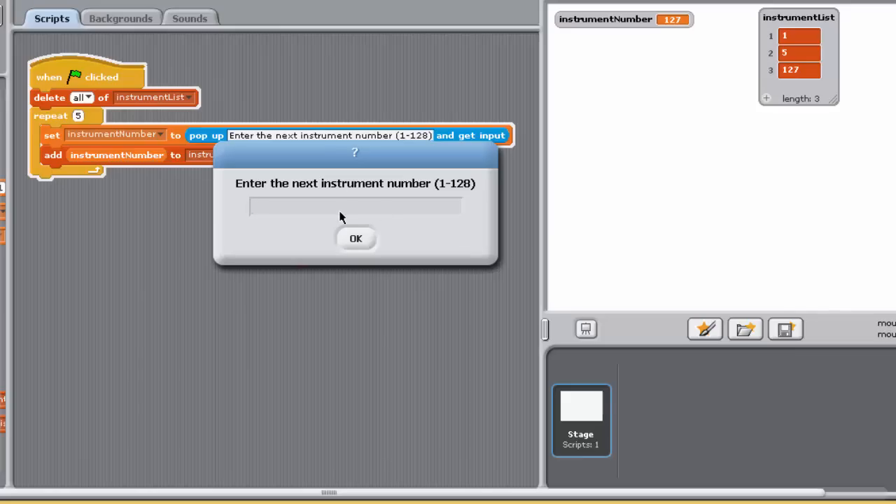
pyautogui.write('12')
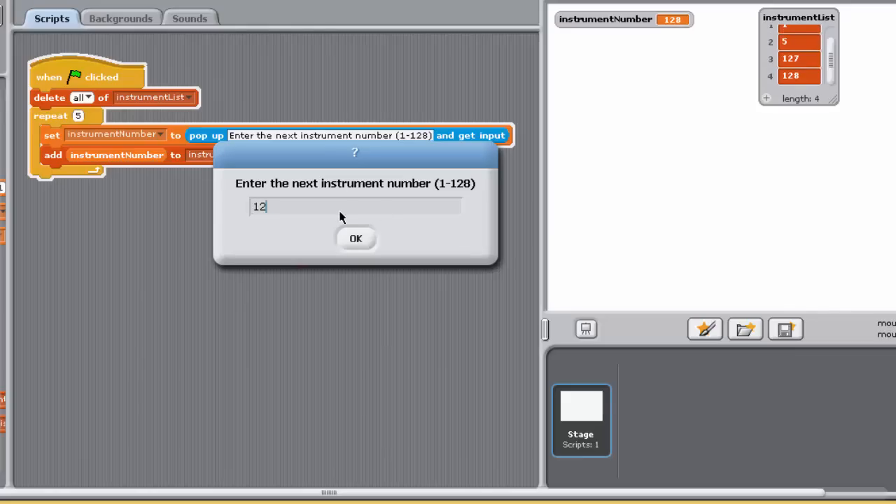
pyautogui.click(356, 238)
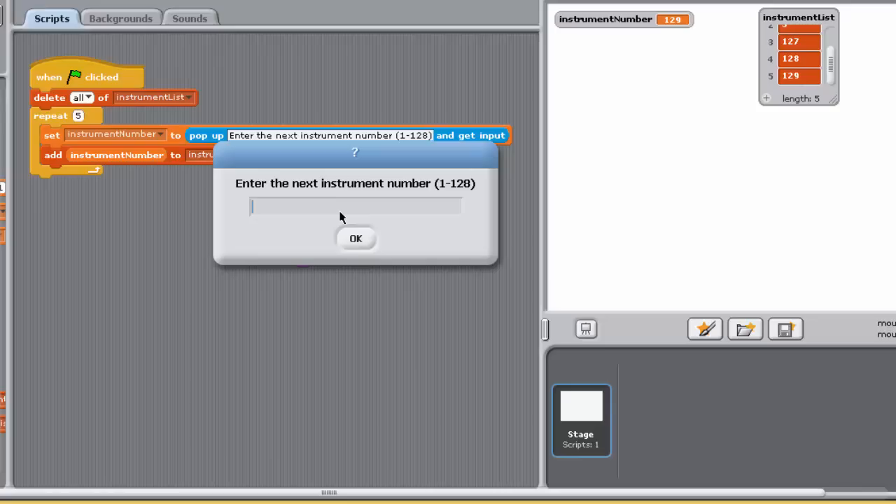
pyautogui.moveTo(385, 51)
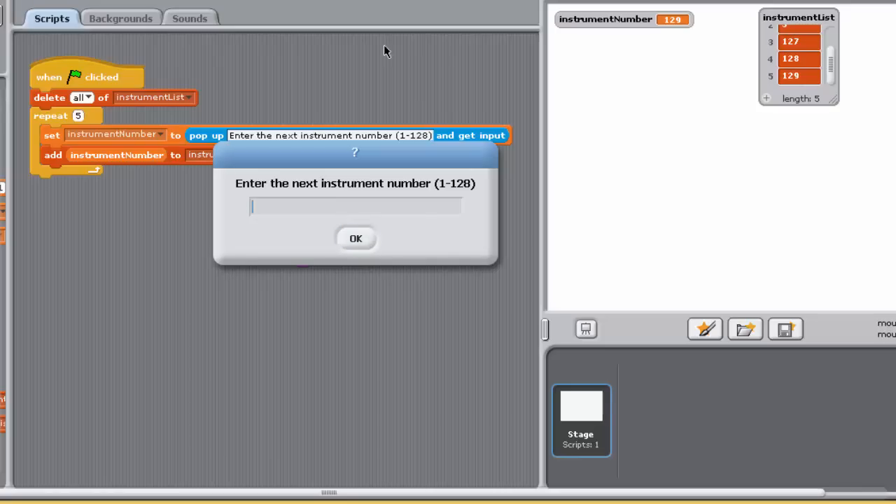
pyautogui.click(356, 238)
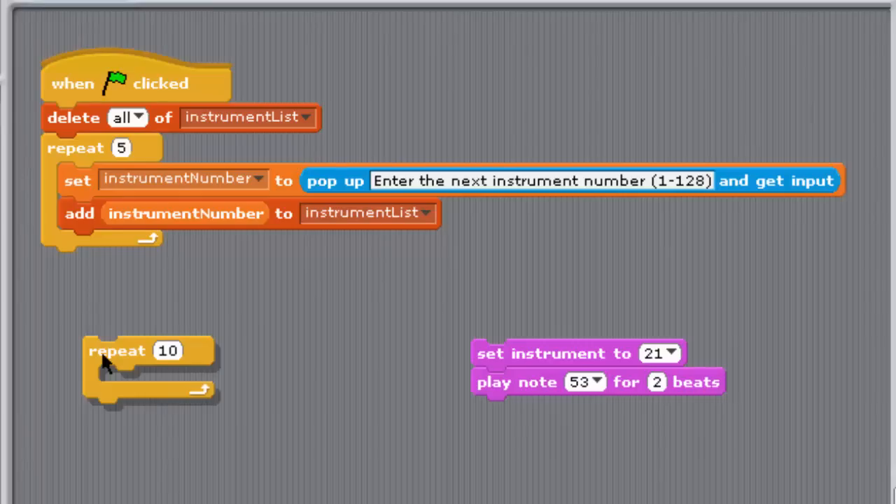
pyautogui.moveTo(115, 358)
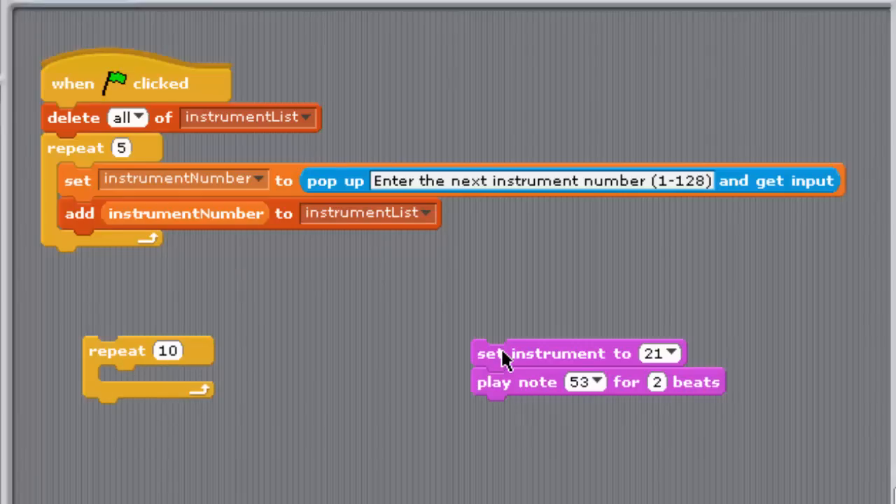
# - Move the set-instrument / play-note stack into the repeat 10 loop
pyautogui.moveTo(490, 353); pyautogui.dragTo(128, 379)
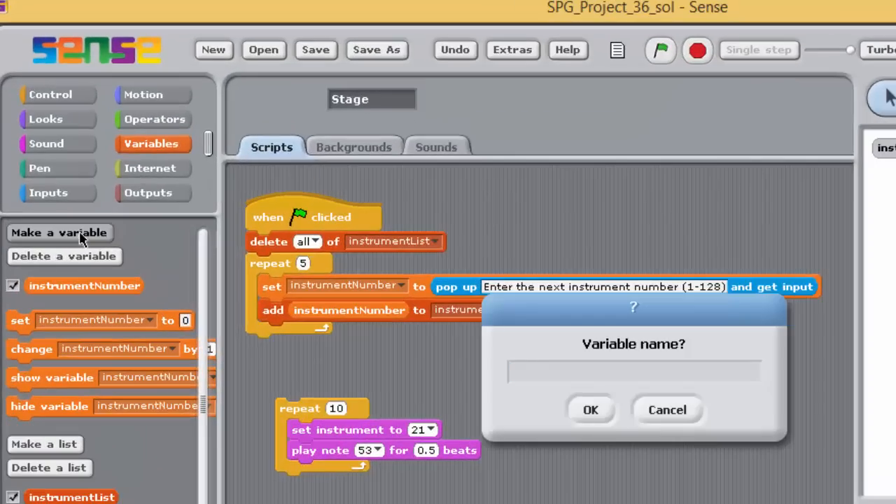
# - Name the new variable 'position' and confirm it
pyautogui.write('position')
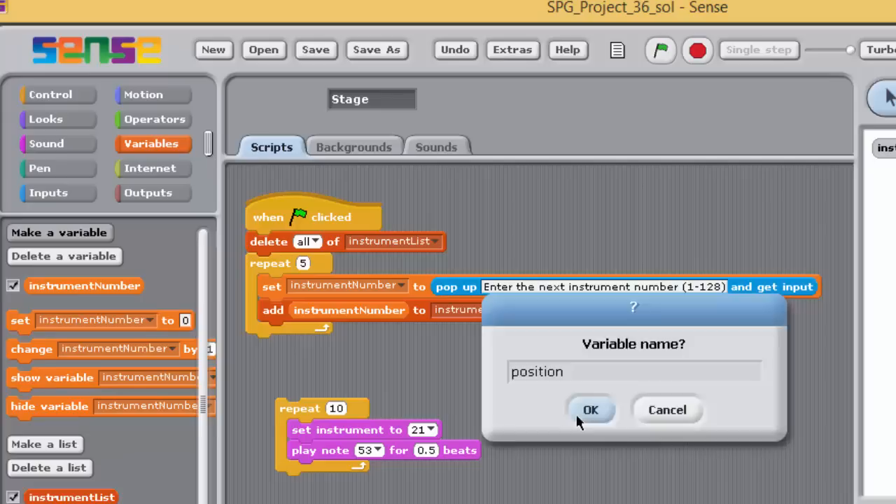
pyautogui.click(592, 409)
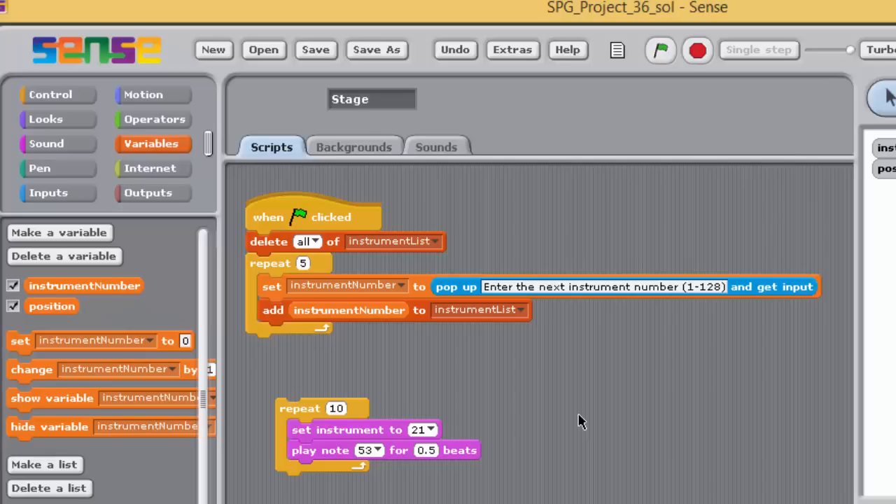
pyautogui.moveTo(26, 350)
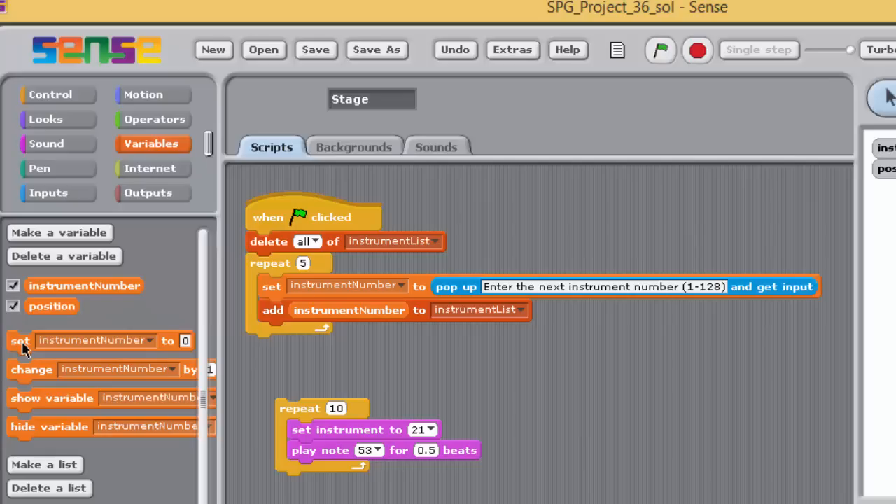
# - Add a set block above the loop and point it at the position variable
pyautogui.moveTo(19, 342); pyautogui.dragTo(288, 386)
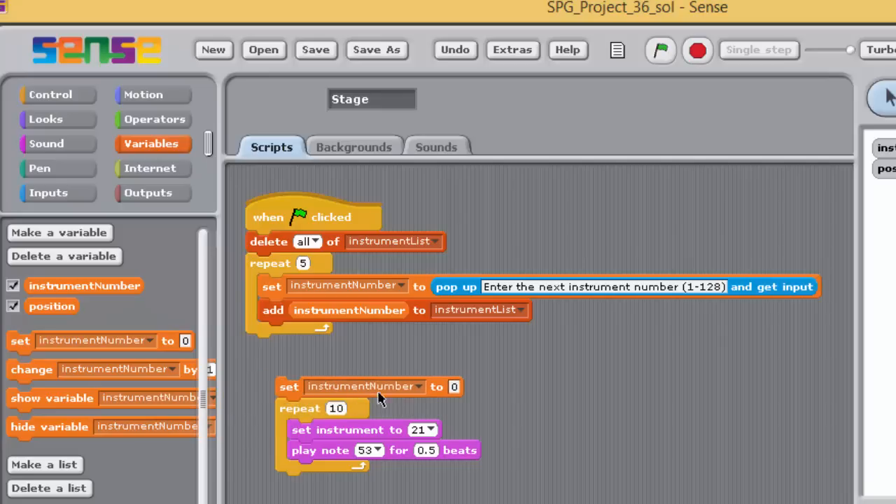
pyautogui.click(420, 386)
pyautogui.write('1')
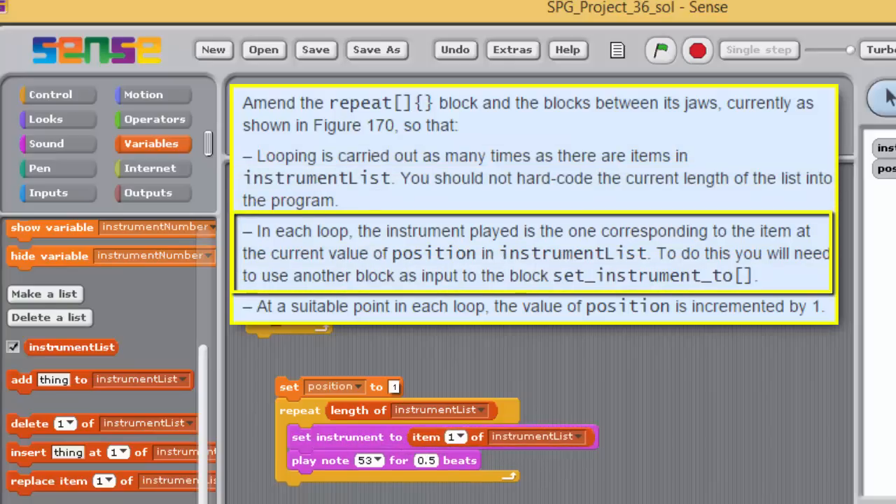
pyautogui.moveTo(59, 290)
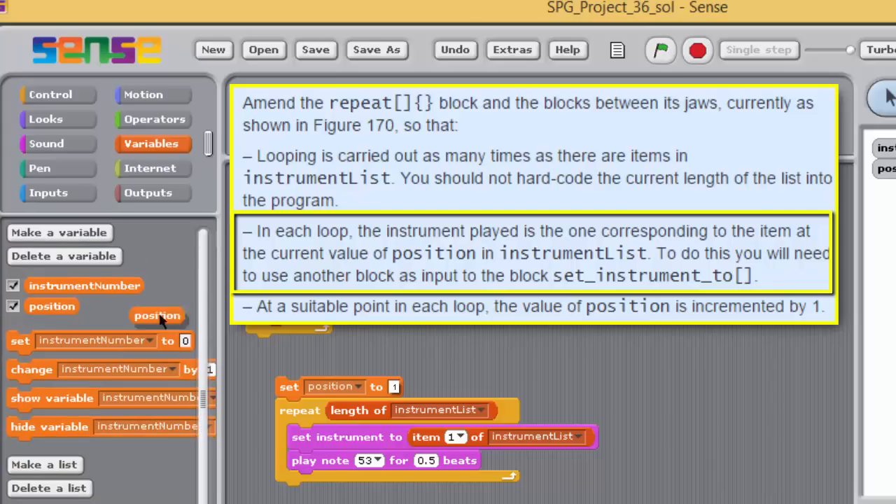
# - Use position as the item index of instrumentList and make the loop add 1 to position
pyautogui.moveTo(157, 316); pyautogui.dragTo(455, 437)
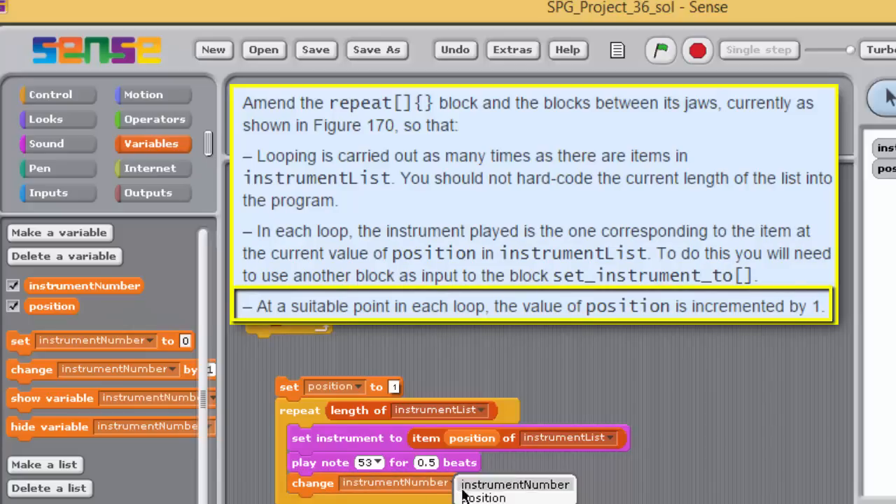
pyautogui.click(484, 498)
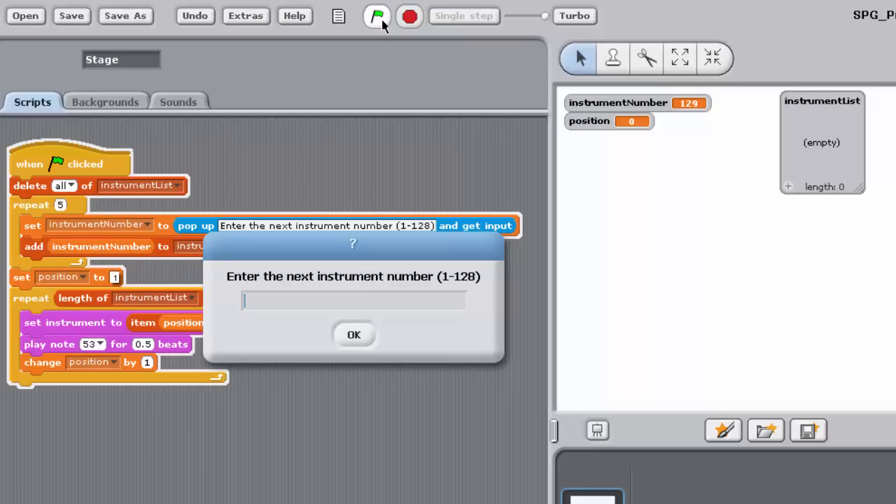
# - Run a test entering instrument numbers 5, 12 and 1, confirming each prompt with OK
pyautogui.write('5')
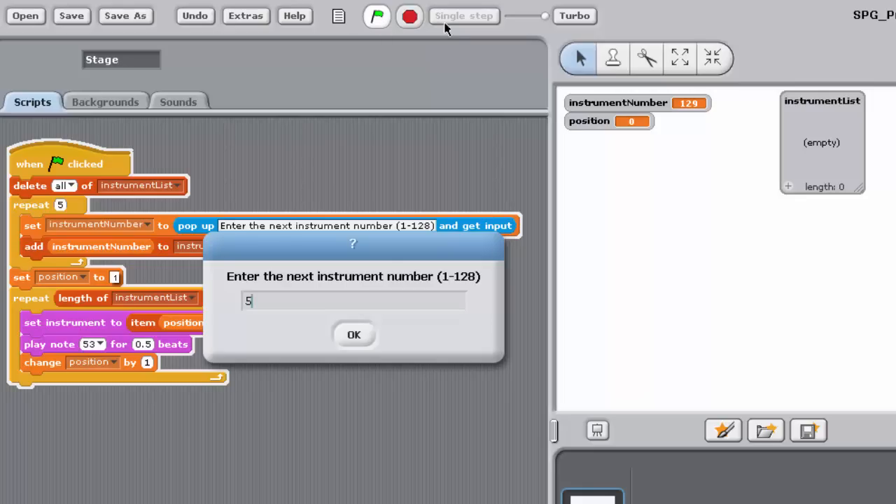
pyautogui.click(353, 335)
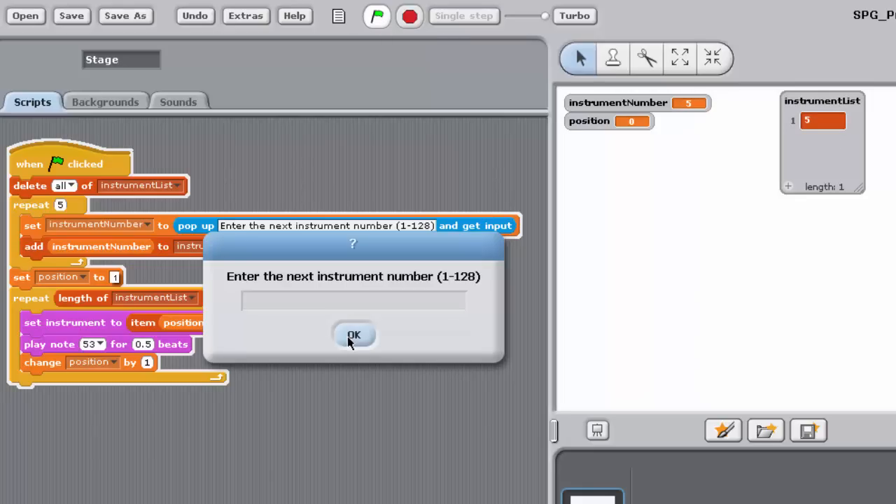
pyautogui.click(353, 335)
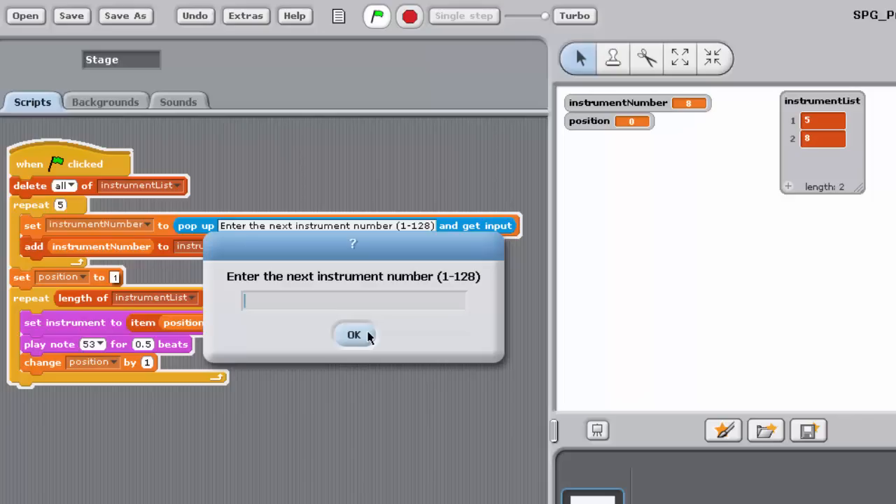
pyautogui.write('12')
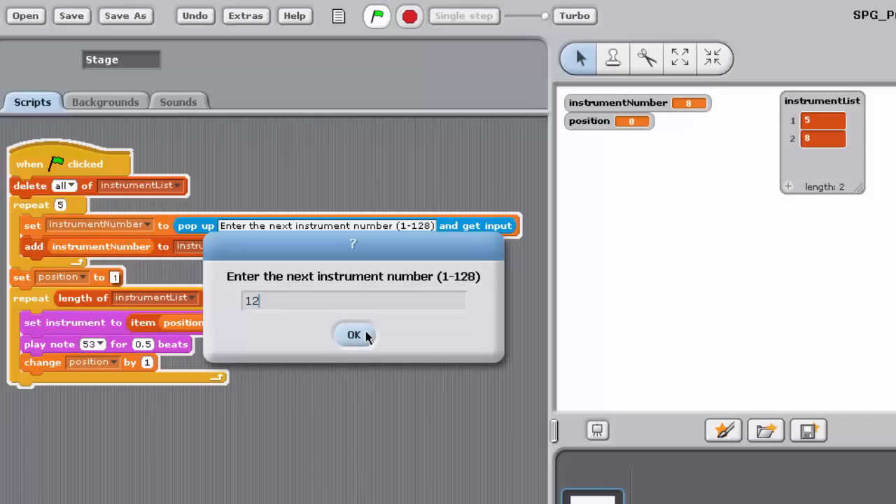
pyautogui.click(353, 335)
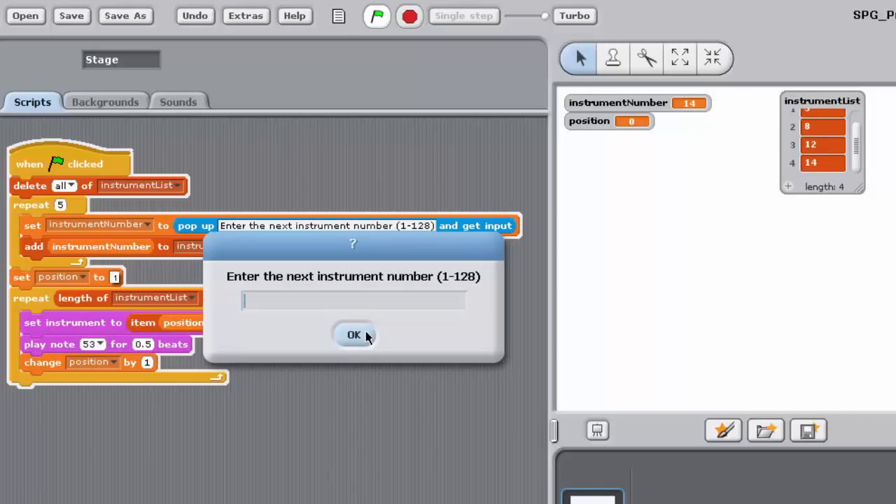
pyautogui.write('1')
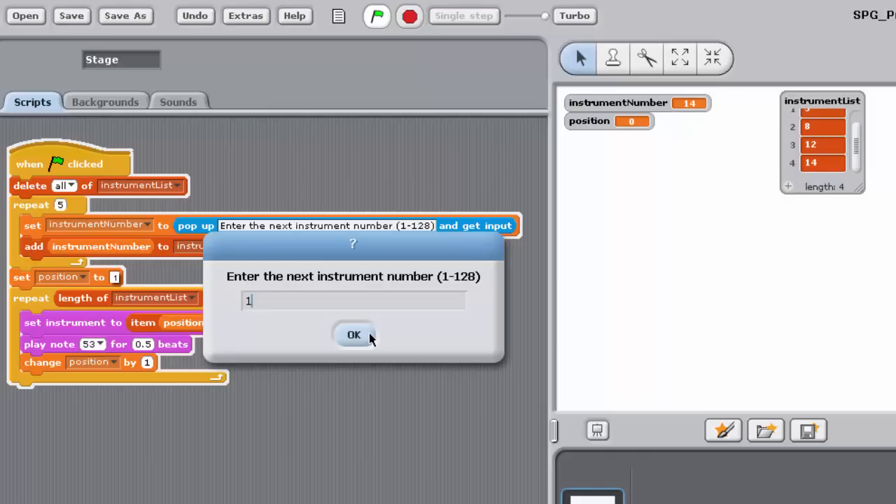
pyautogui.click(353, 335)
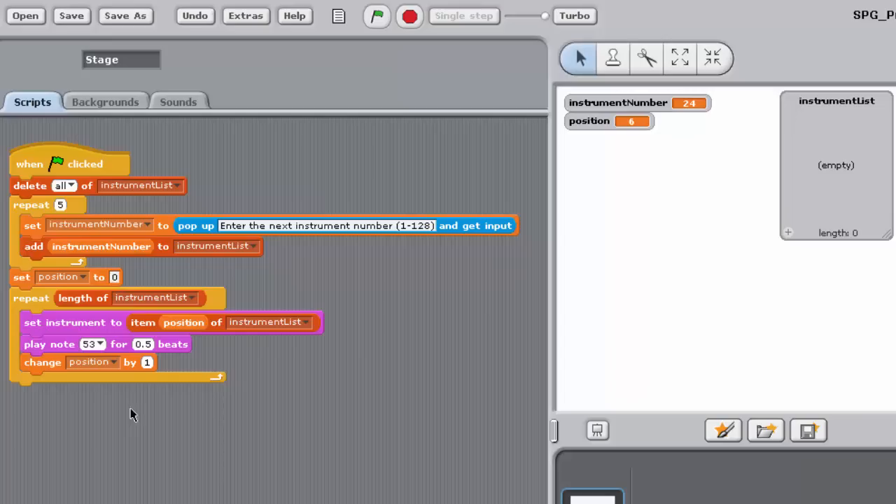
pyautogui.moveTo(151, 472)
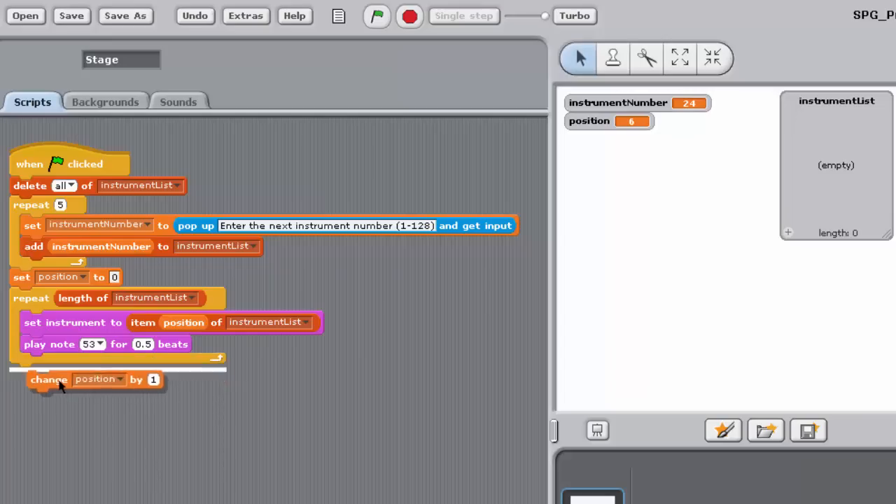
# - Move 'change position by 1' to the loop's start, then rerun entering numbers including 103
pyautogui.moveTo(49, 378); pyautogui.dragTo(49, 319)
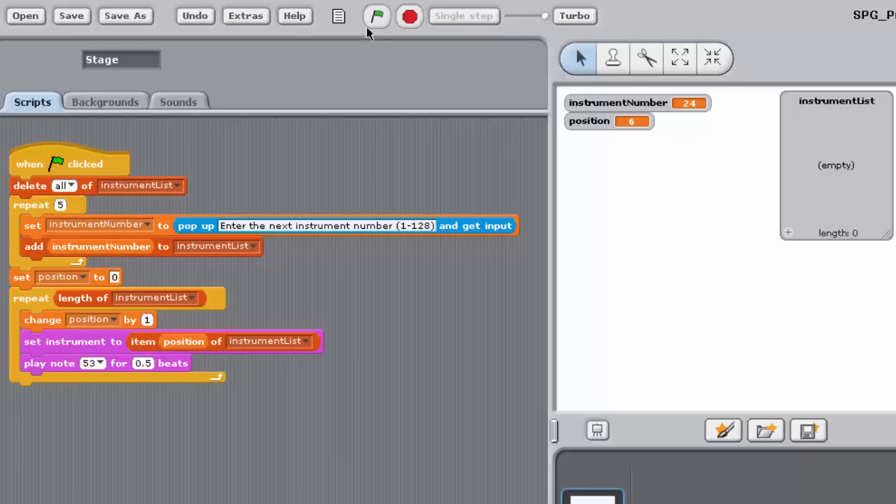
pyautogui.click(376, 15)
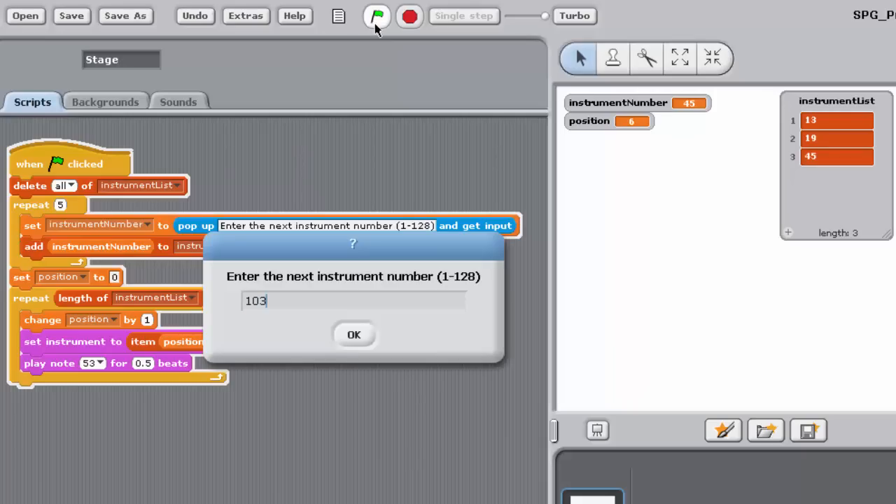
pyautogui.click(353, 333)
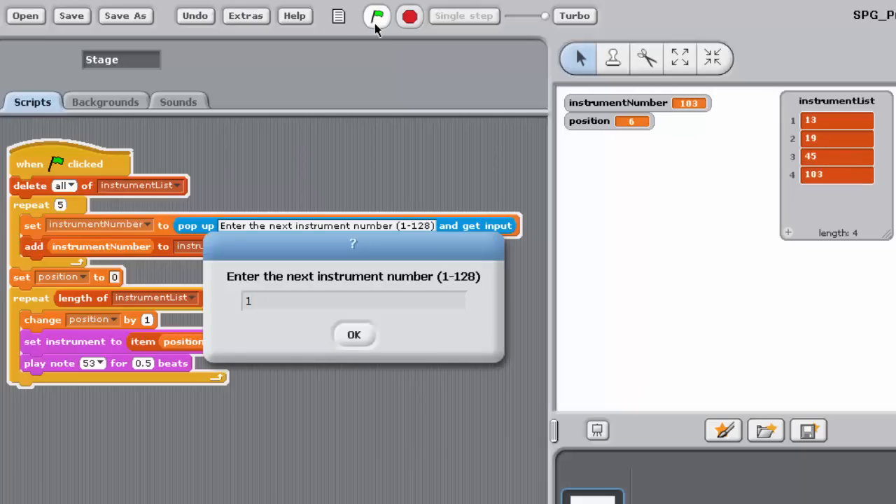
pyautogui.click(353, 335)
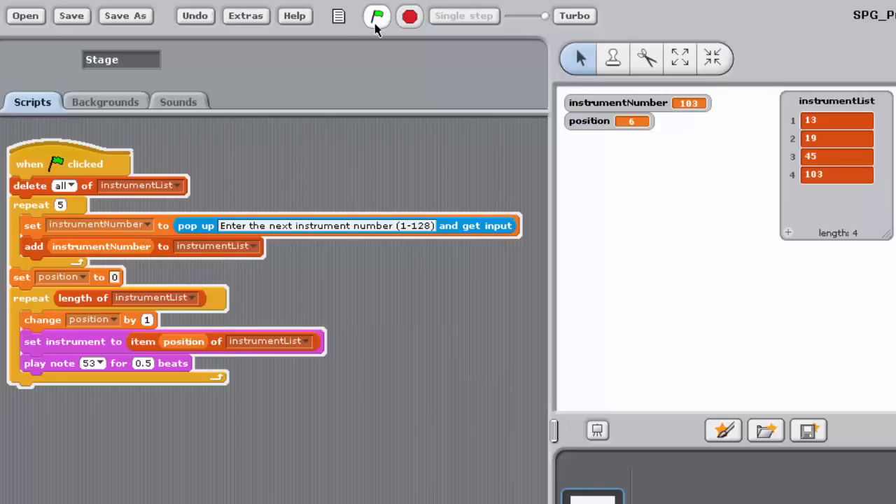